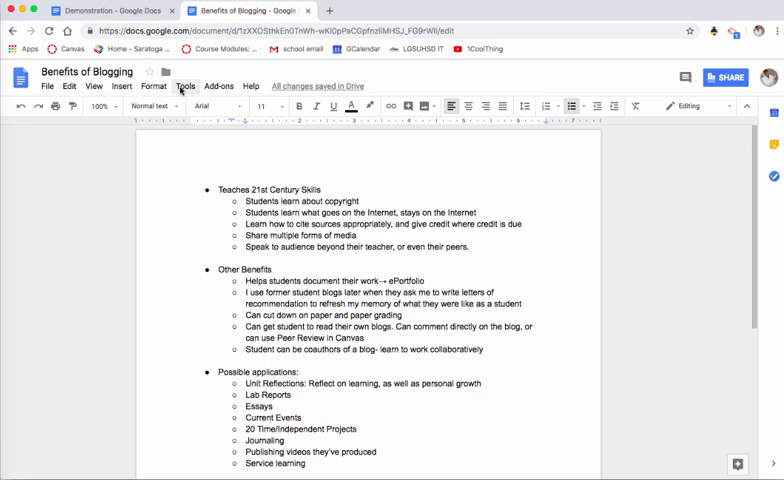
Browse the Tools and Insert menus before adding a blank line at the document start
{"action": "left_click", "coordinate": [184, 86]}
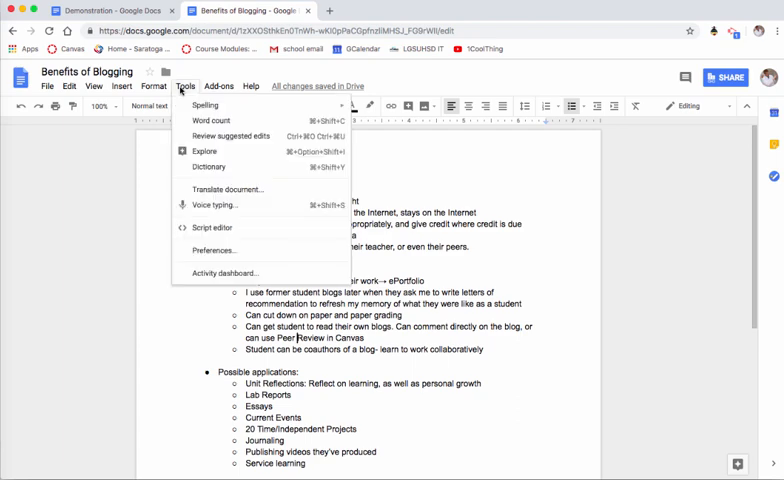
{"action": "left_click", "coordinate": [121, 86]}
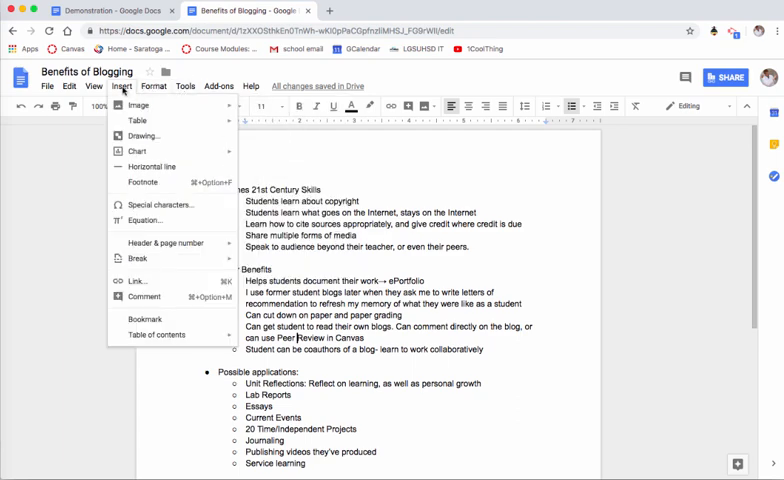
{"action": "mouse_move", "coordinate": [144, 296]}
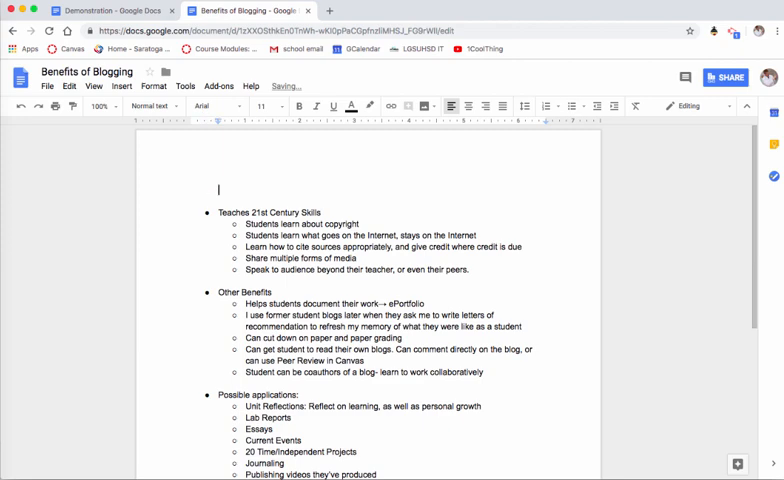
Add the title 'Table Contents' and insert a linked table of contents beneath it
{"action": "type", "text": "Table"}
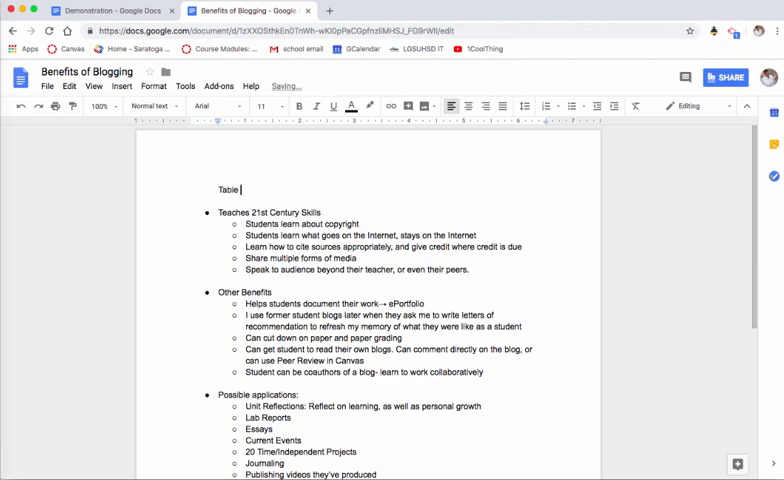
{"action": "type", "text": "Contents"}
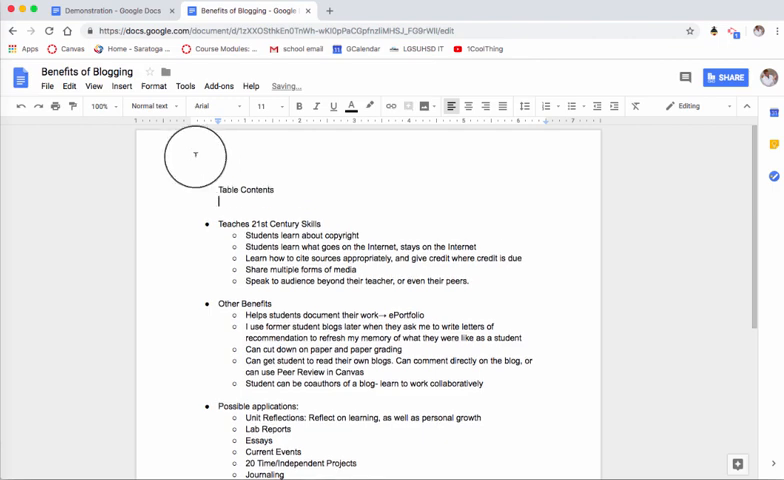
{"action": "left_click", "coordinate": [121, 86]}
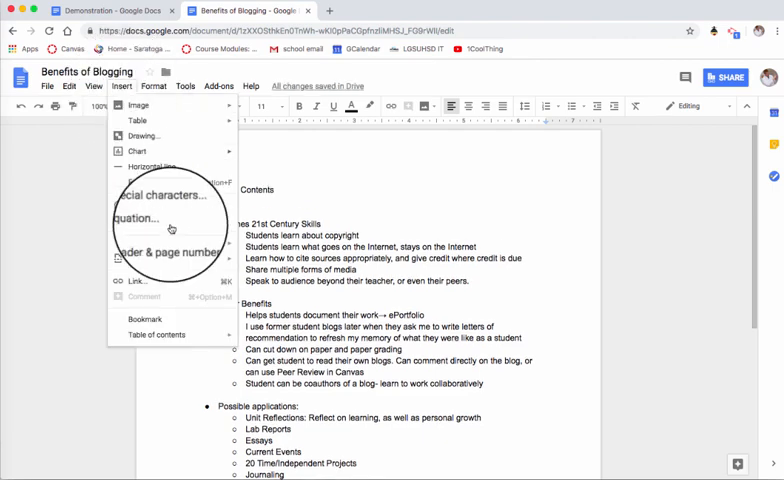
{"action": "mouse_move", "coordinate": [157, 334]}
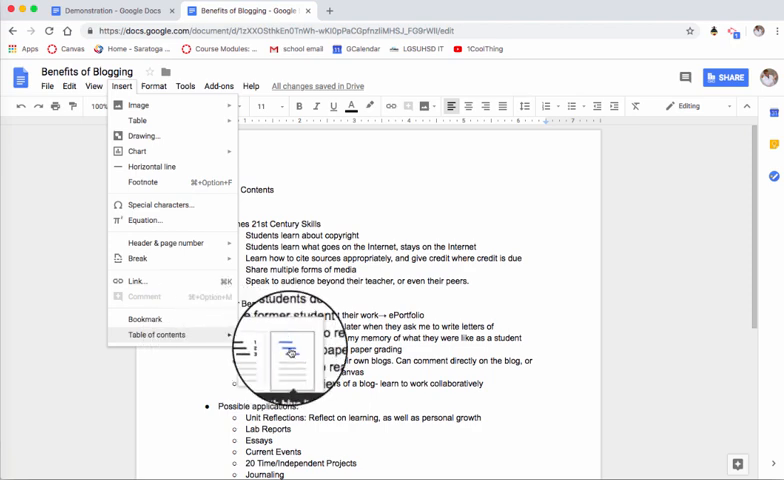
{"action": "left_click", "coordinate": [157, 334]}
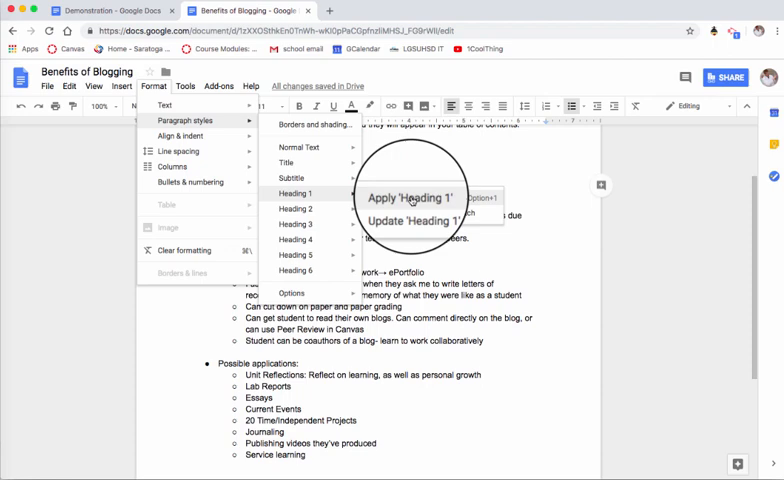
Style 'Teaches 21st Century Skills' as Heading 1 via Format > Paragraph styles
{"action": "left_click", "coordinate": [406, 197]}
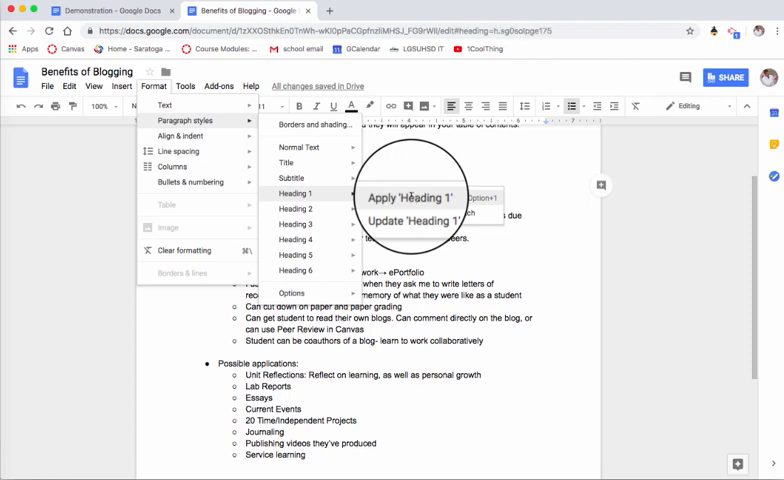
{"action": "left_click", "coordinate": [396, 197]}
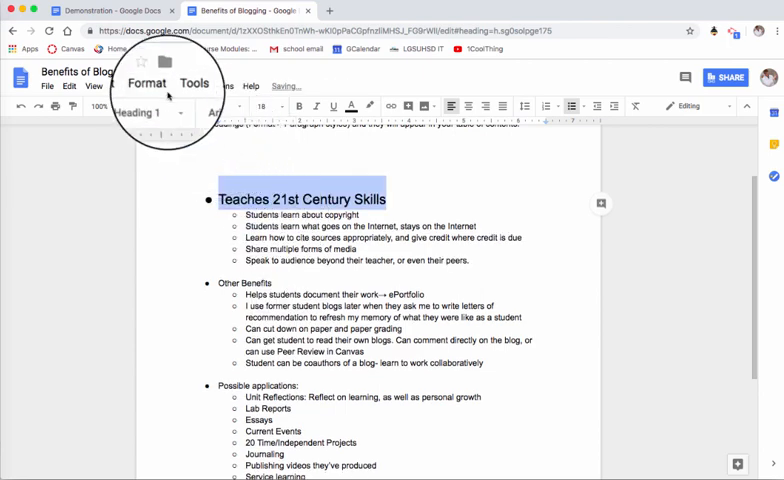
{"action": "left_click", "coordinate": [146, 83]}
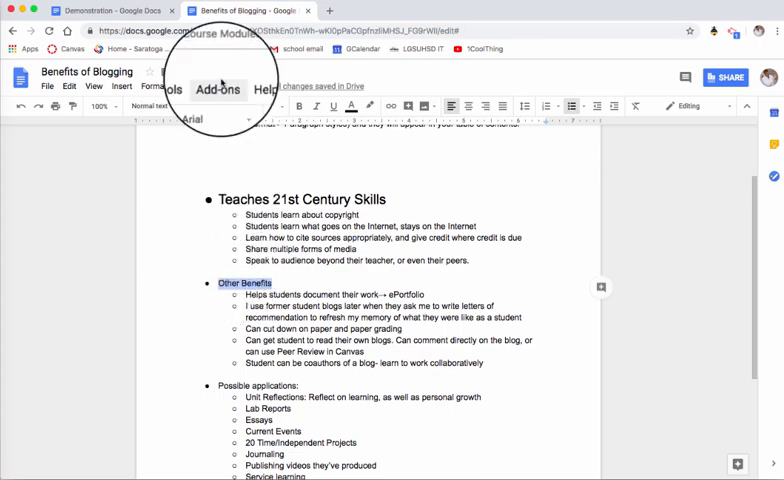
Style 'Other Benefits' and 'Possible applications:' as Heading 1 so all three sections link in the contents
{"action": "left_click", "coordinate": [152, 87]}
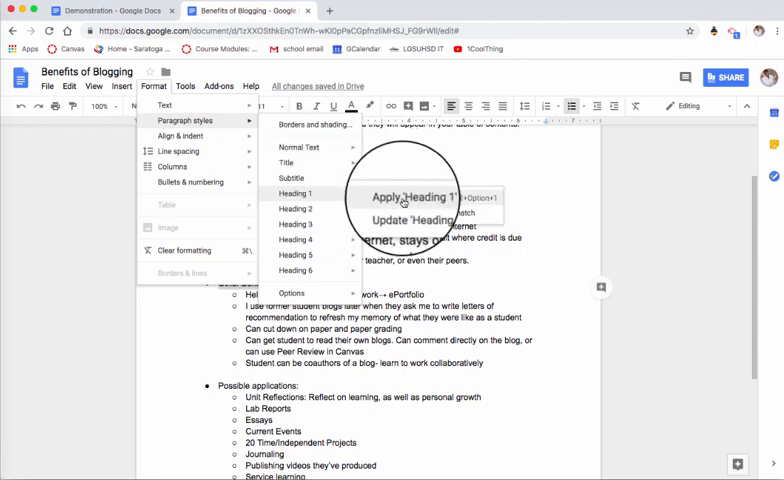
{"action": "left_click", "coordinate": [411, 196]}
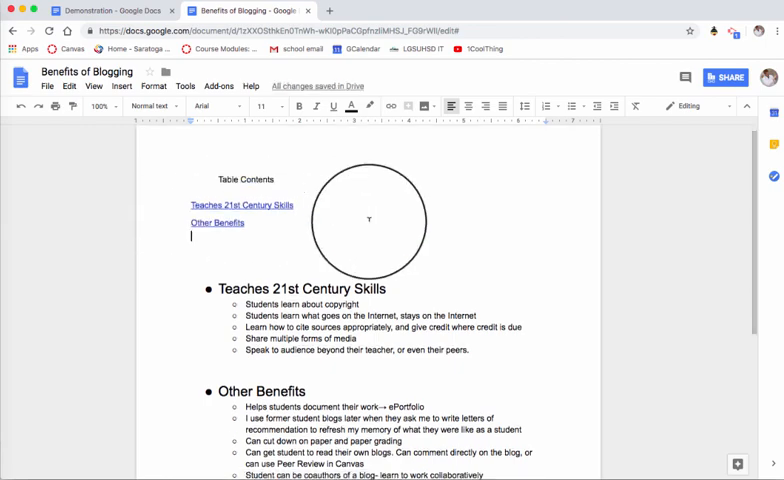
{"action": "scroll", "scroll_direction": "down", "scroll_amount": 3}
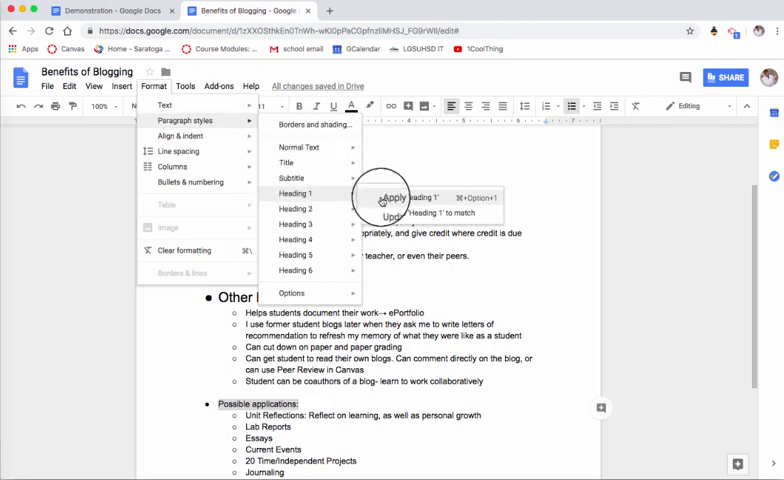
{"action": "left_click", "coordinate": [408, 197]}
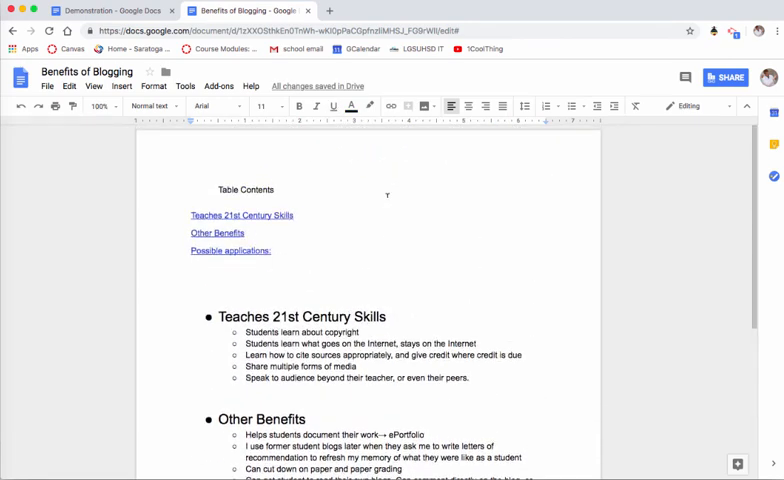
Replace the linked table of contents with the page-numbered style, all sections on page 1
{"action": "left_click", "coordinate": [230, 250]}
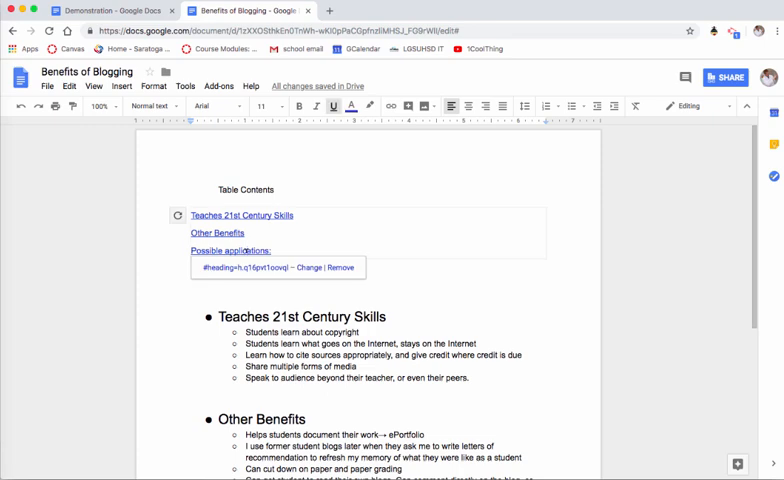
{"action": "left_click", "coordinate": [230, 250]}
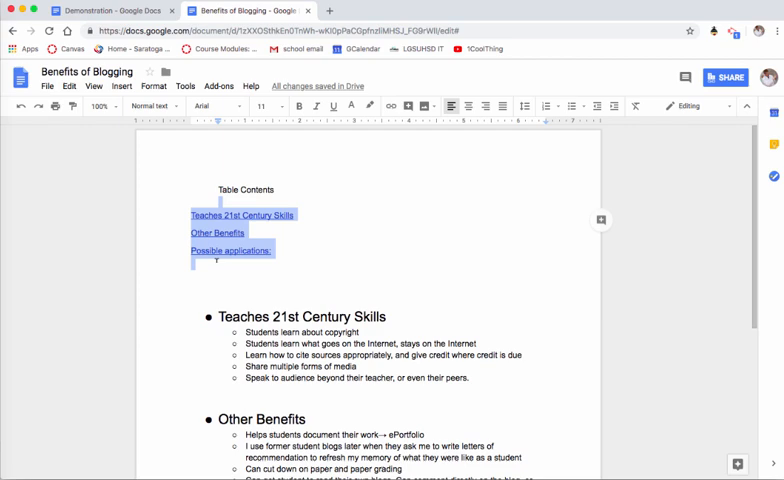
{"action": "left_click", "coordinate": [153, 86]}
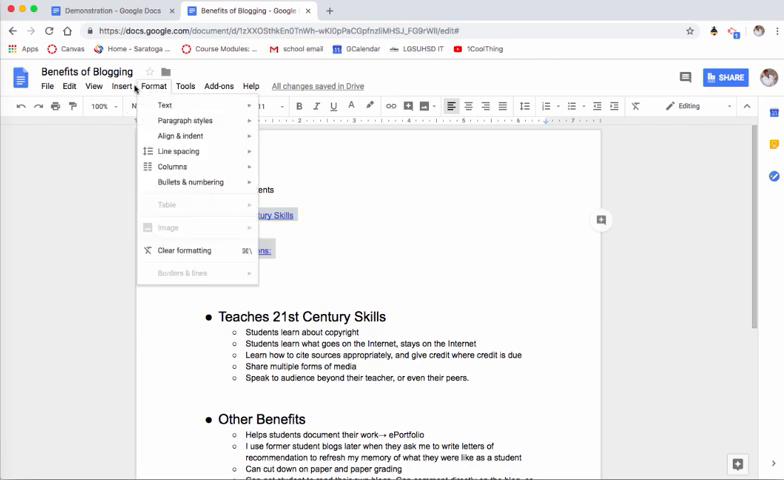
{"action": "left_click", "coordinate": [121, 86]}
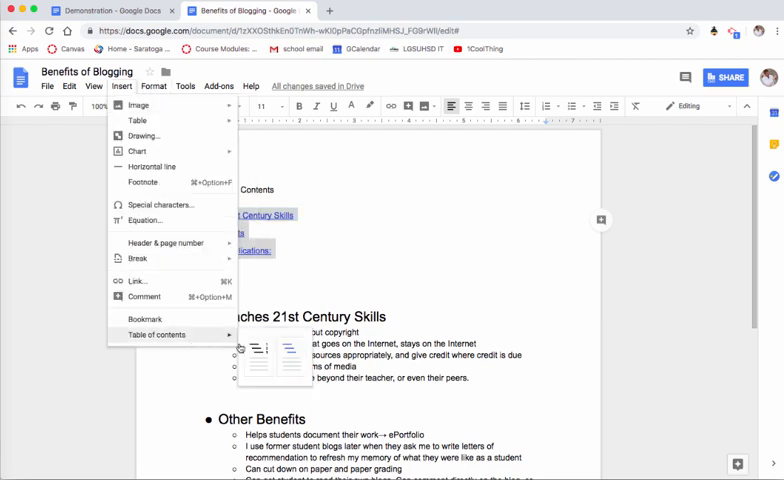
{"action": "left_click", "coordinate": [157, 334]}
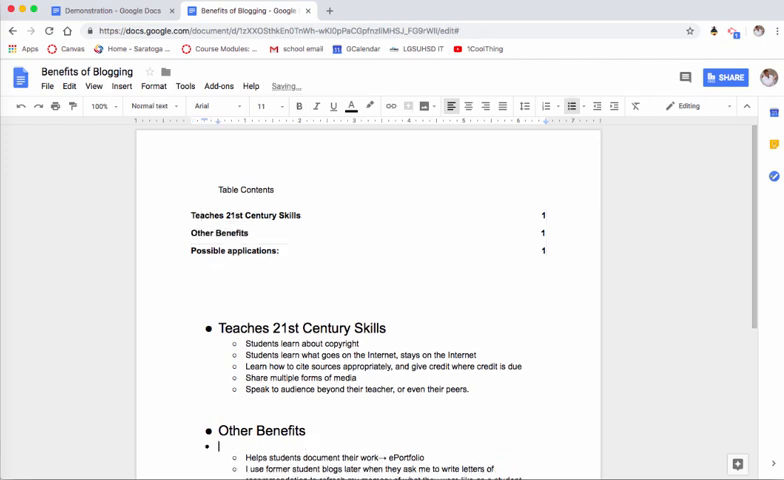
{"action": "left_click", "coordinate": [263, 430]}
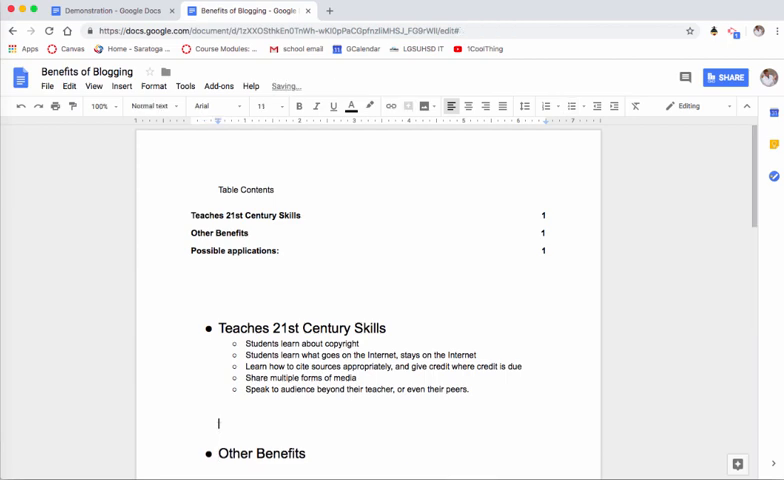
Style 'Students learn about copyright' as Heading 2, pushing 'Possible applications:' onto page 2
{"action": "scroll", "scroll_direction": "down", "scroll_amount": 3}
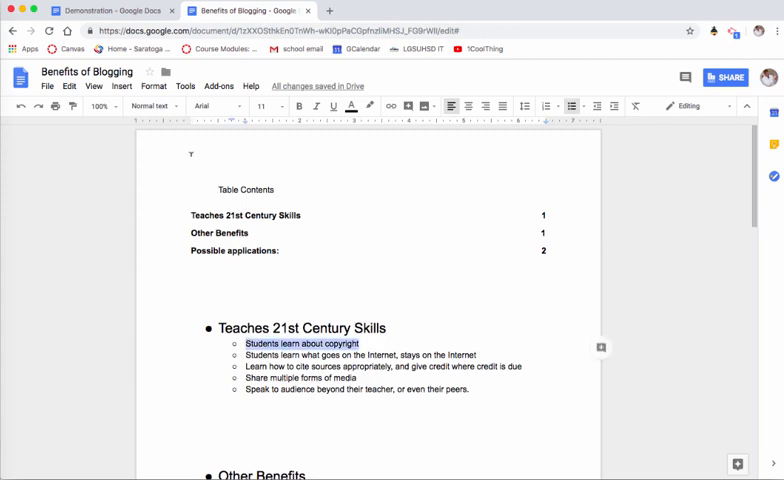
{"action": "left_click", "coordinate": [153, 86]}
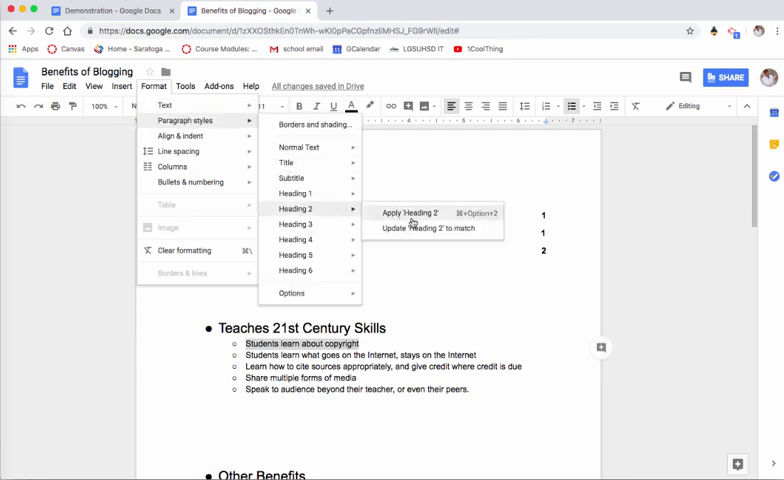
{"action": "left_click", "coordinate": [407, 213]}
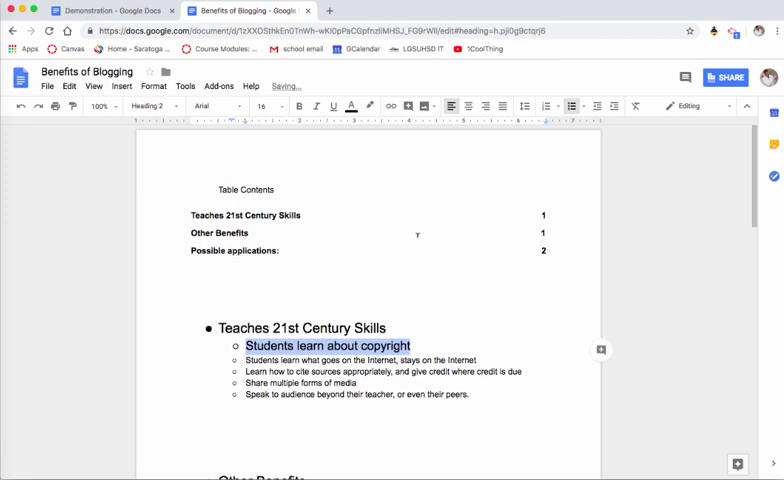
{"action": "left_click", "coordinate": [255, 250]}
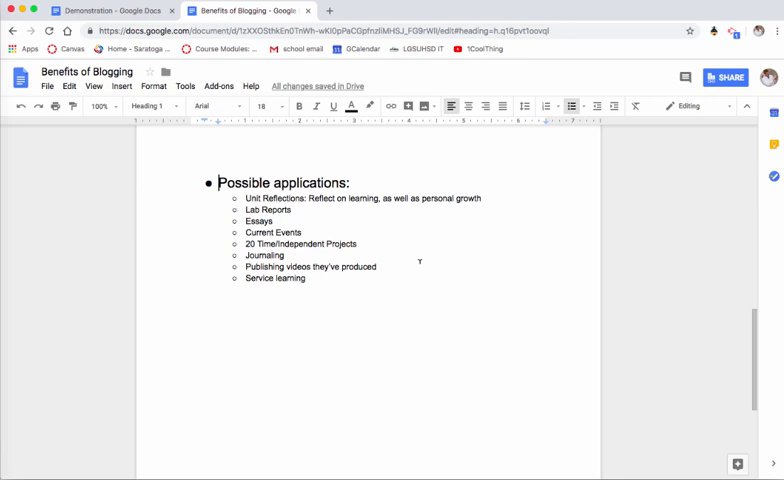
Refresh the table of contents so 'Students learn about copyright' appears indented under Teaches 21st Century Skills
{"action": "scroll", "scroll_direction": "up", "scroll_amount": 3}
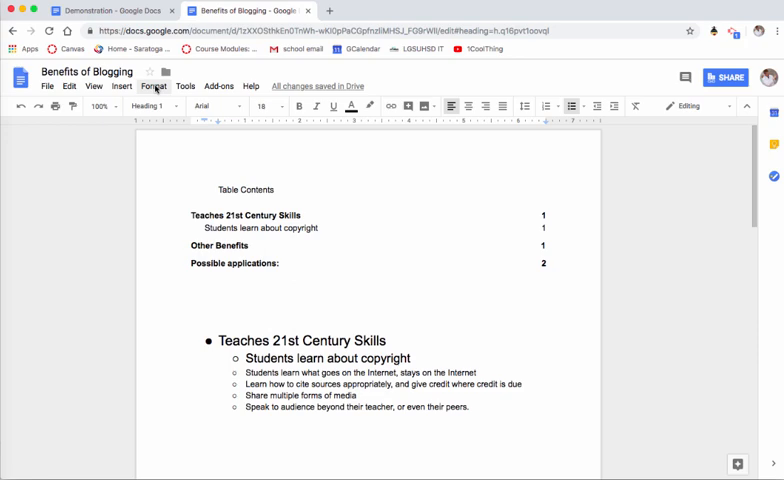
{"action": "left_click", "coordinate": [154, 86]}
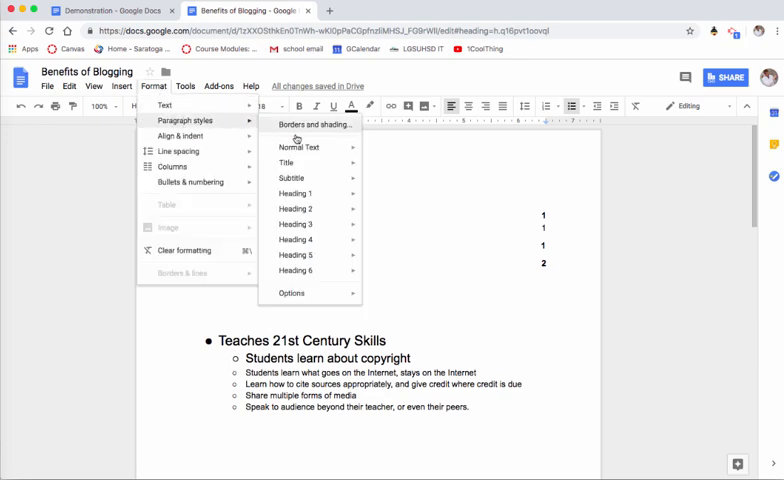
{"action": "mouse_move", "coordinate": [291, 292]}
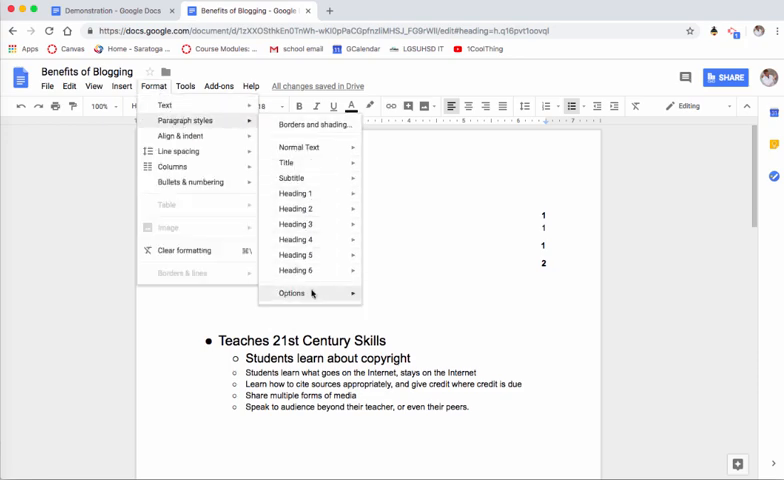